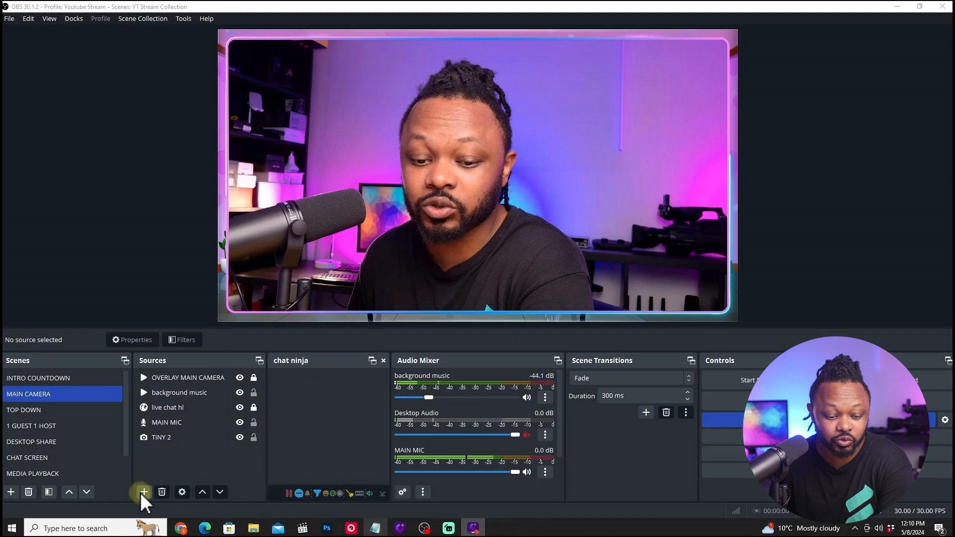
Step: Start adding a new source to the MAIN CAMERA scene from the Sources list
click(143, 492)
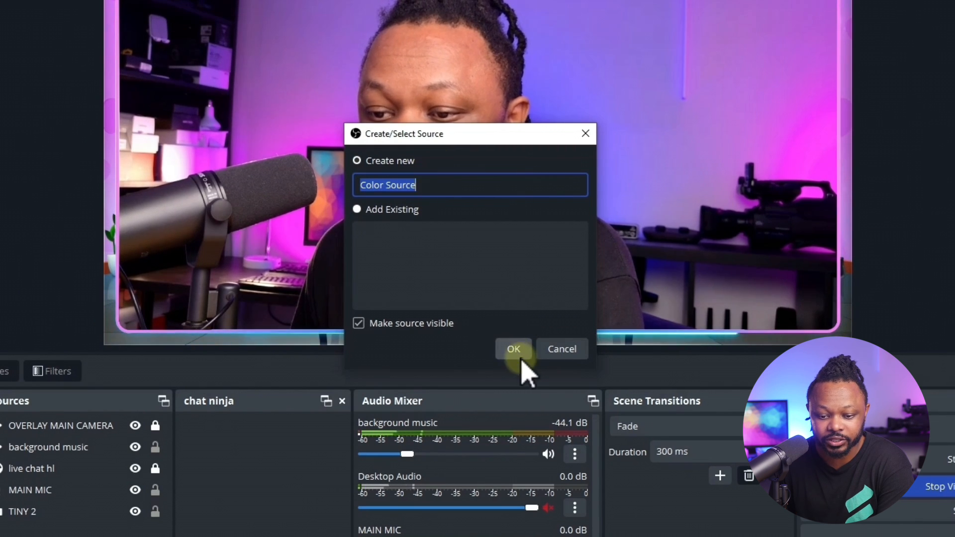
Step: Create the Color Source as dark purple (#55007f) and set its height to 100
click(513, 349)
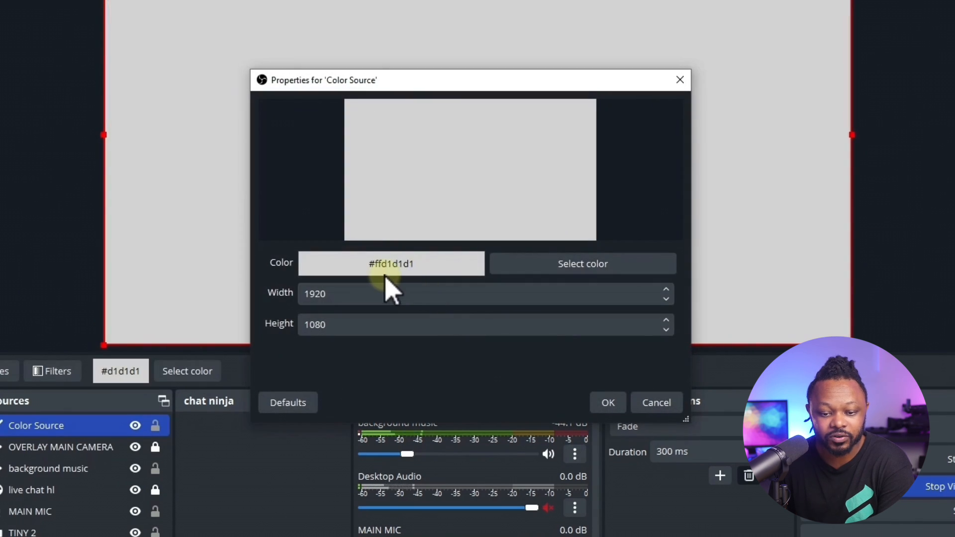
drag(323, 80, 238, 56)
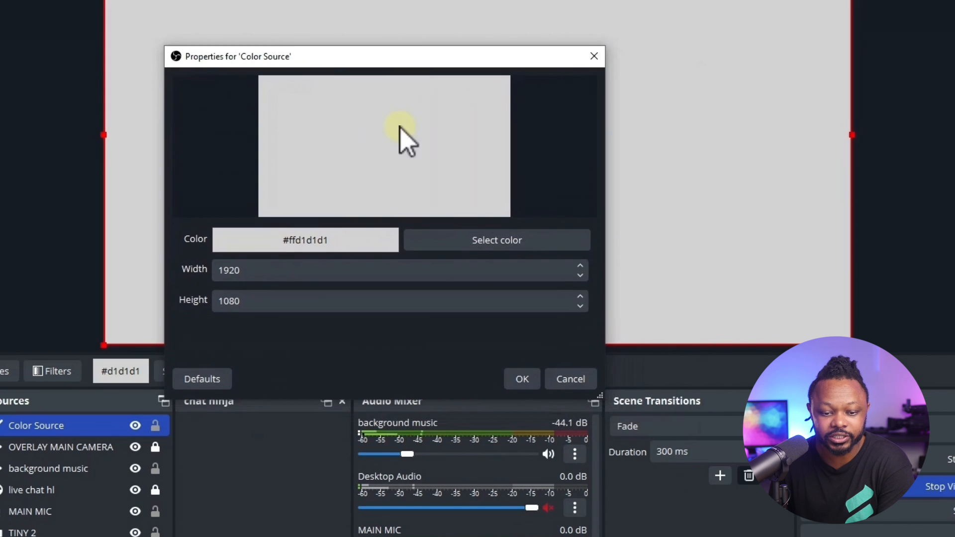
click(495, 240)
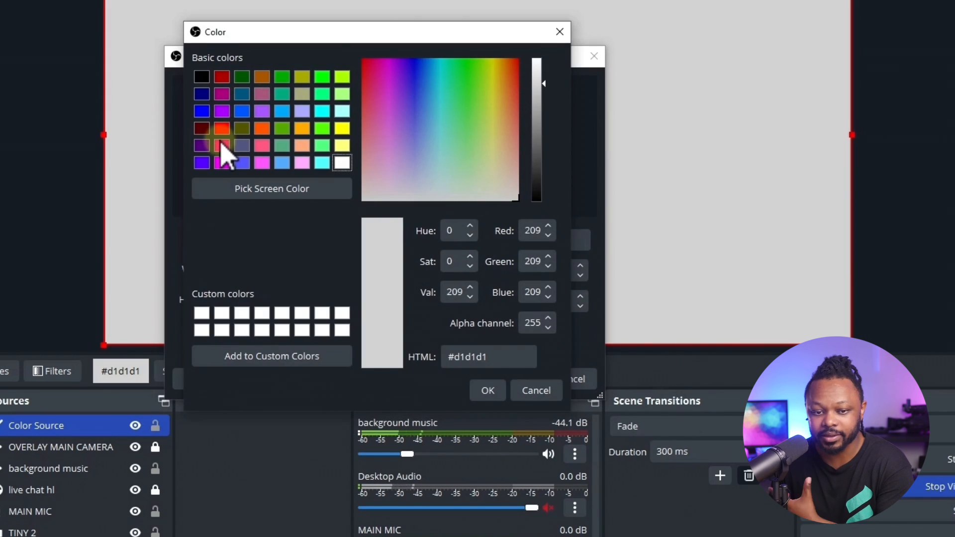
click(201, 145)
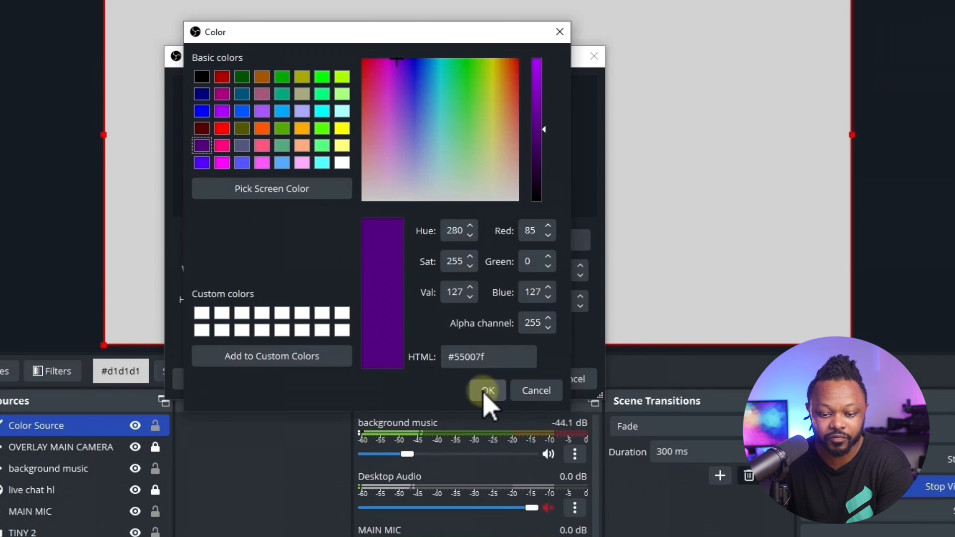
click(487, 390)
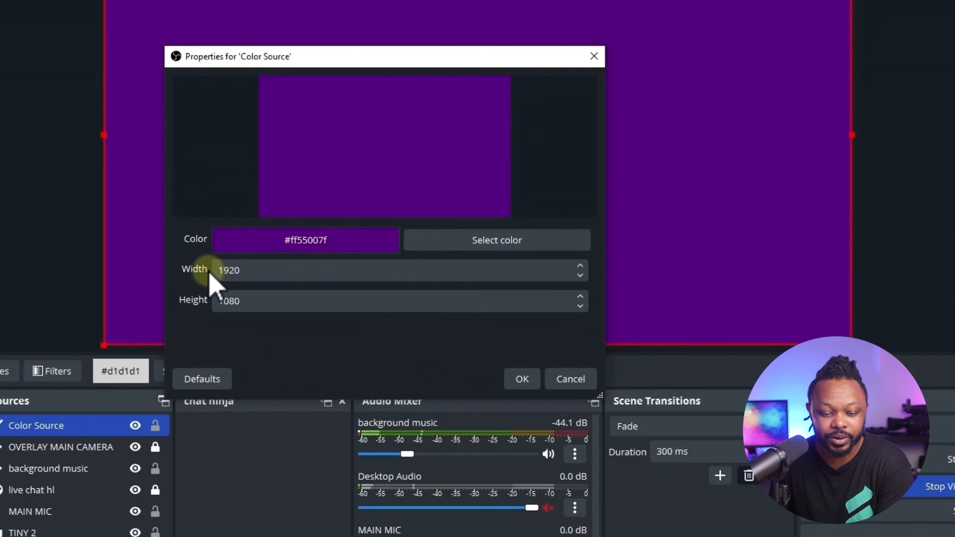
click(399, 300)
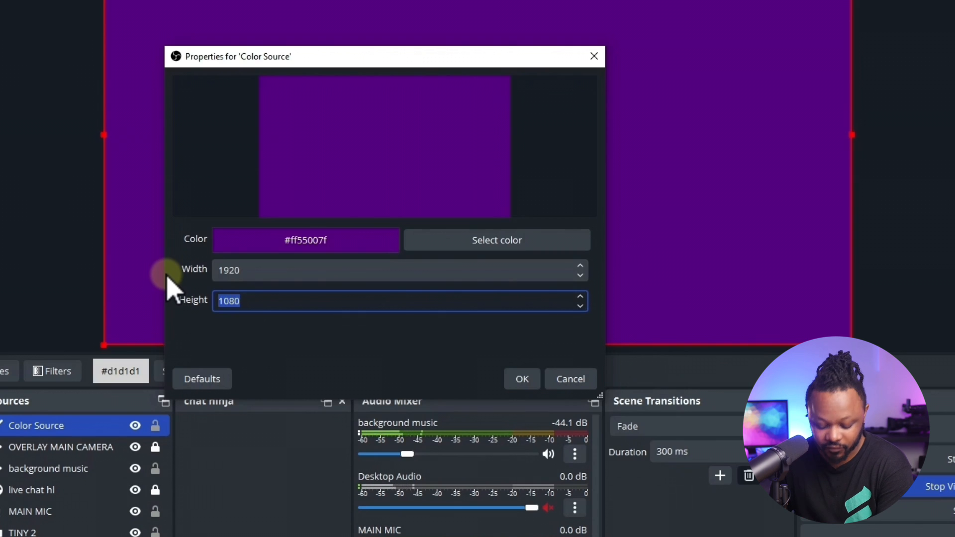
text(100)
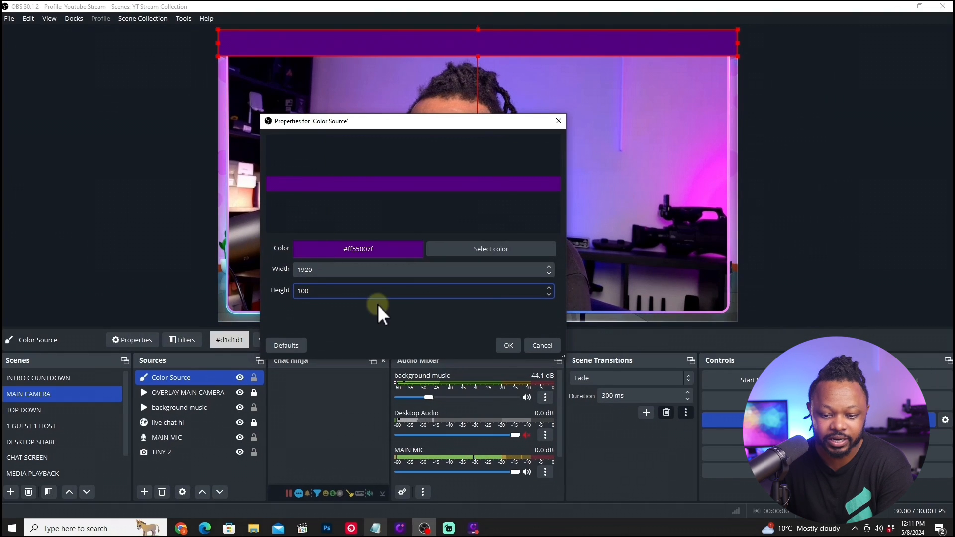
Step: Save the purple bar's settings and place it along the bottom of the camera image
click(509, 345)
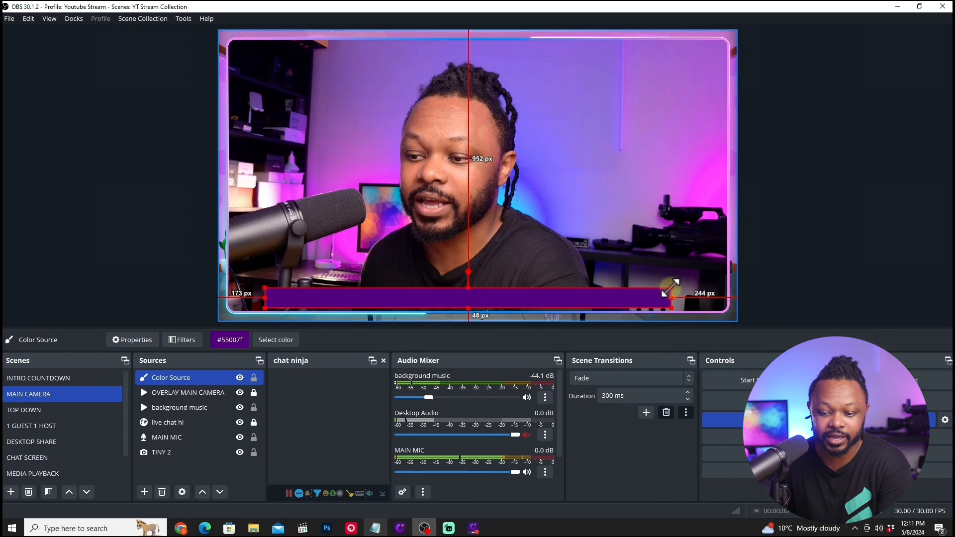
drag(667, 292, 553, 298)
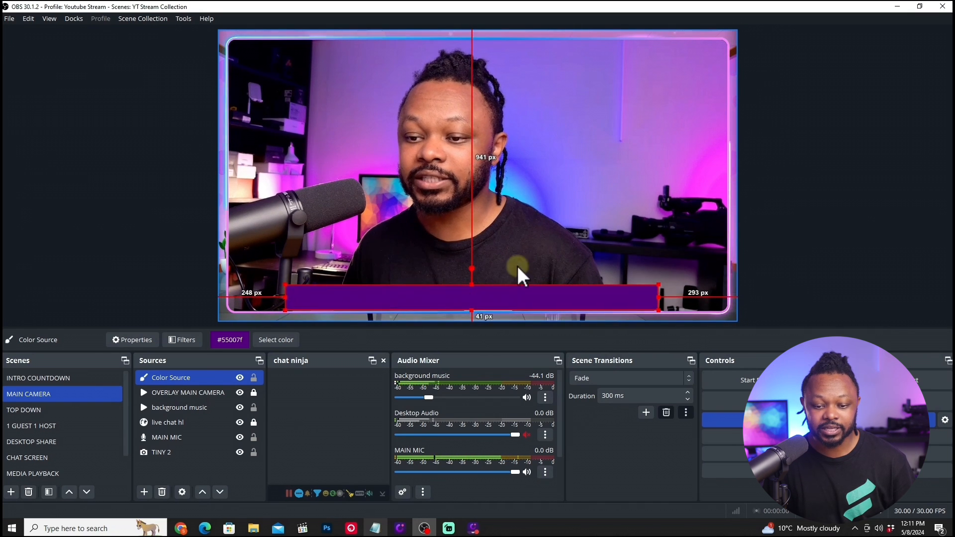
click(161, 451)
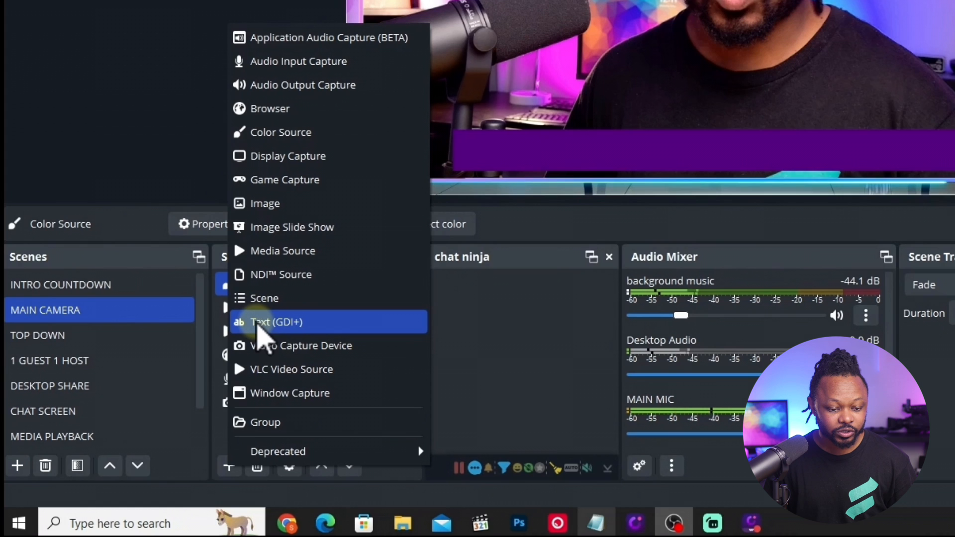
Step: Add a Text (GDI+) source named 'scroll' and bring up its properties
click(276, 322)
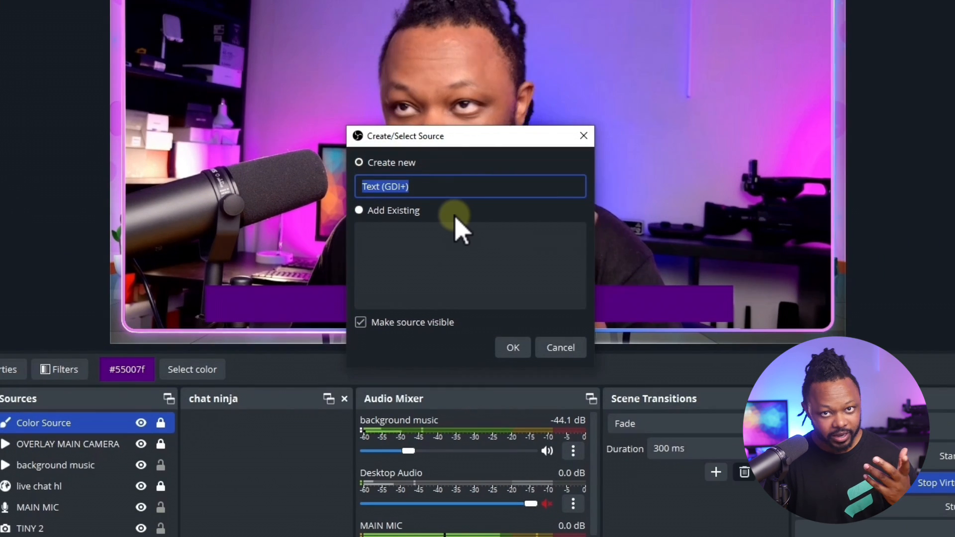
text(sc)
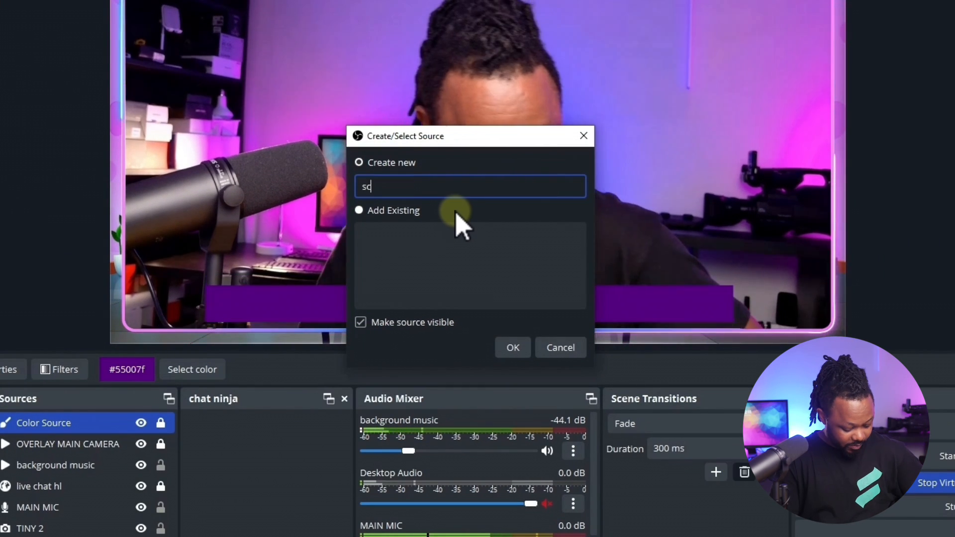
click(513, 348)
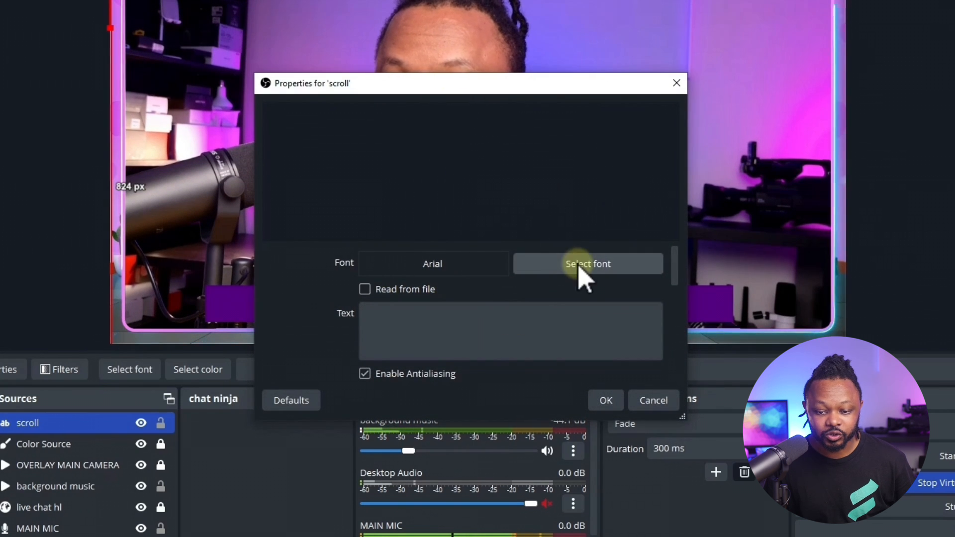
Step: Choose Bebas Kai as the scroll text's typeface and confirm it
click(587, 264)
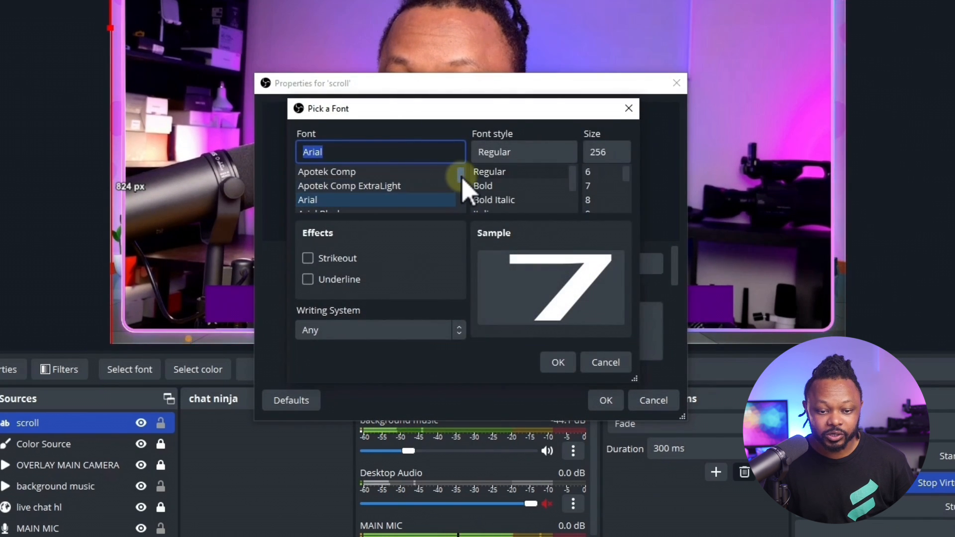
click(318, 171)
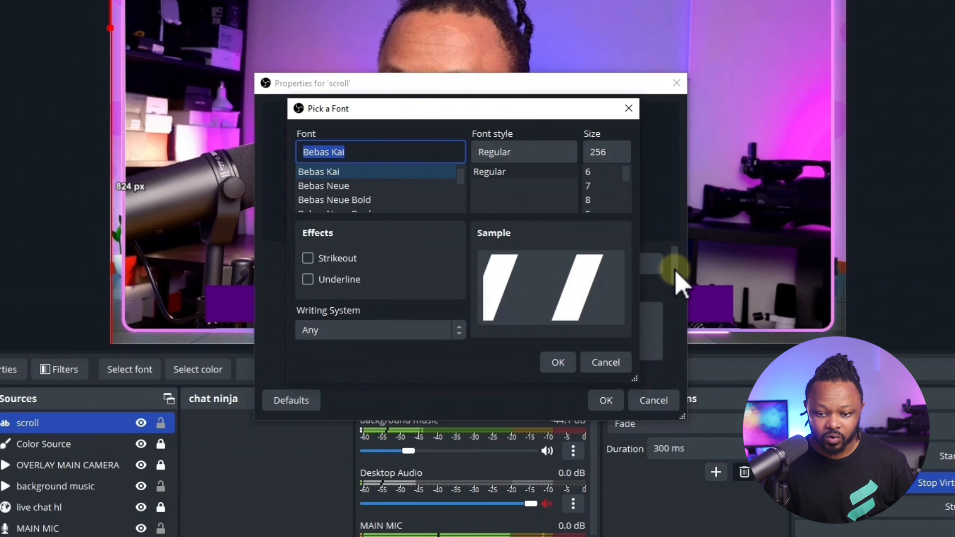
click(557, 362)
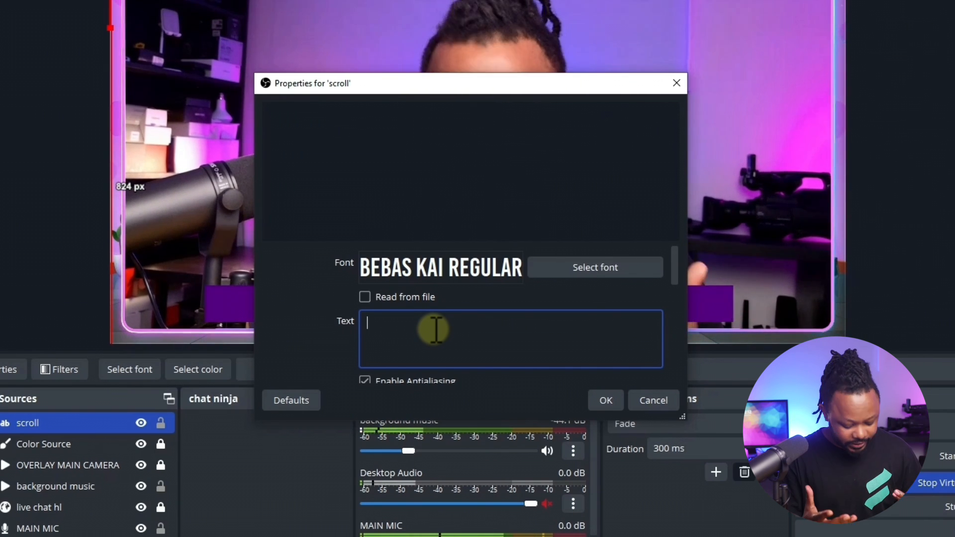
Step: Enter the text 'Hello feel free to subscribe to our channel'
text(He)
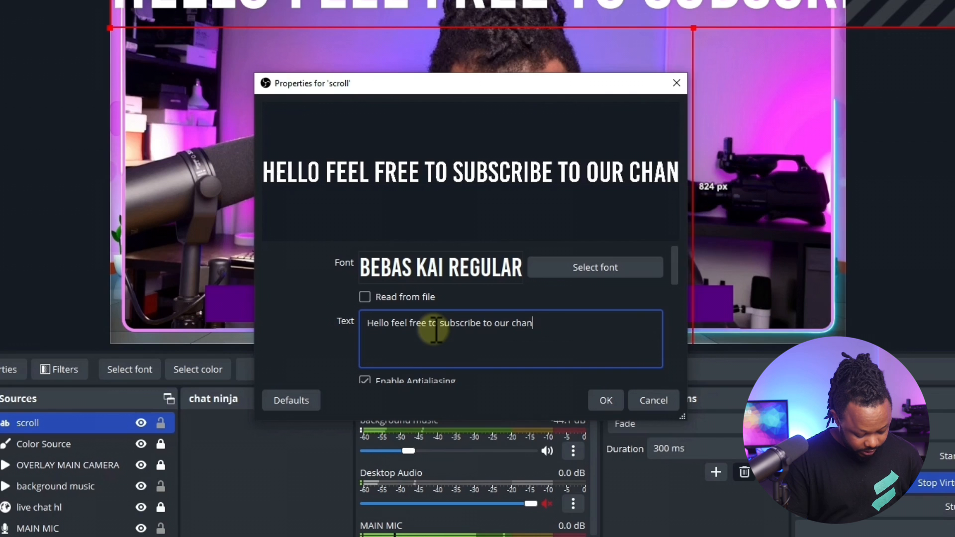
text(nel)
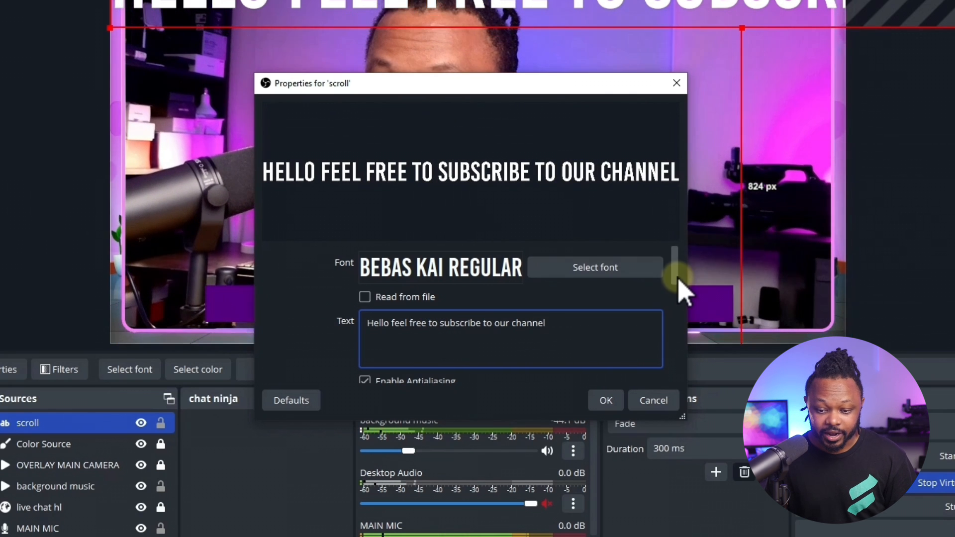
Step: Enable Outline for the scroll text and confirm black as its colour
scroll(down, 3)
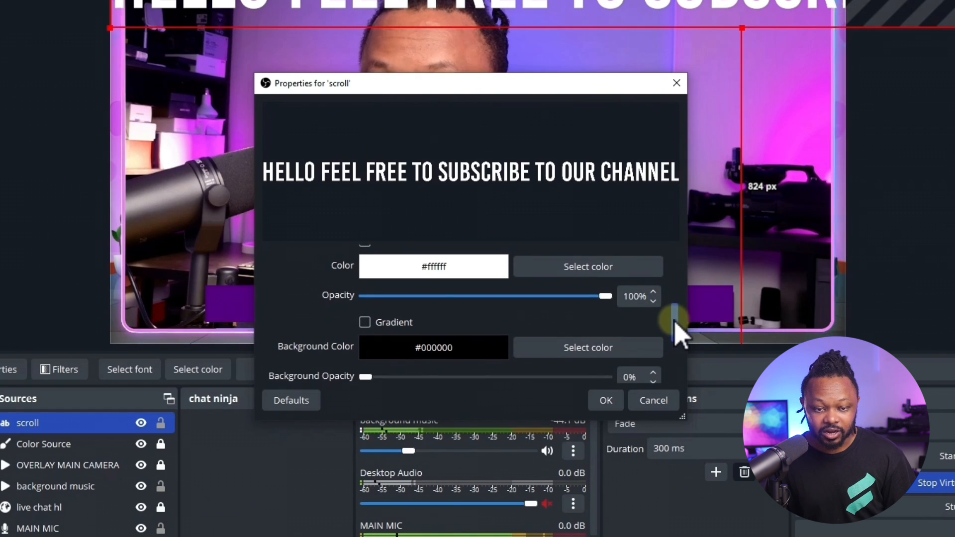
scroll(down, 3)
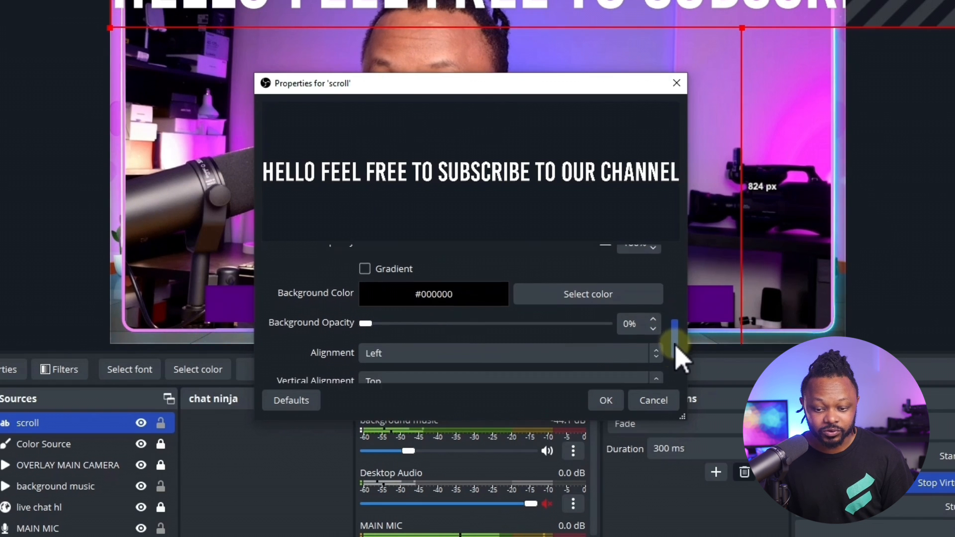
scroll(down, 3)
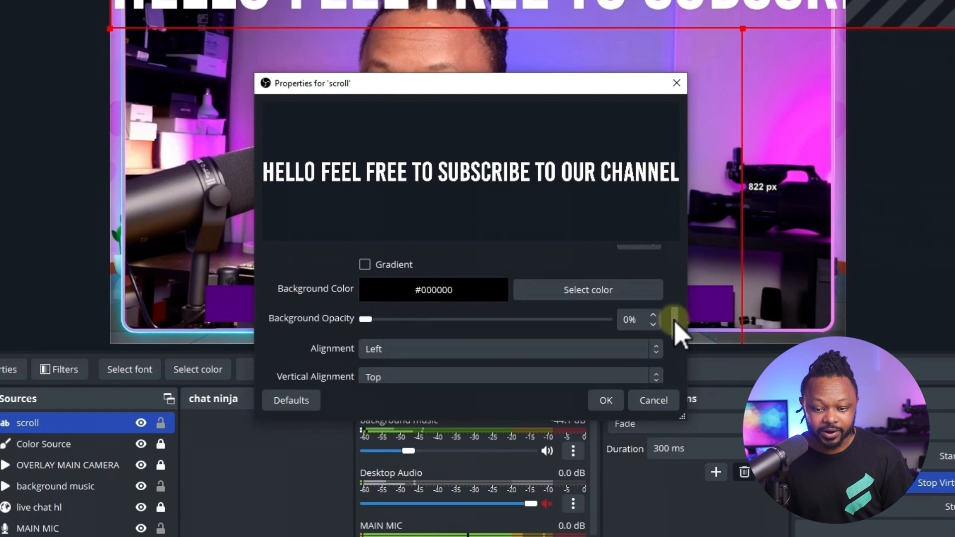
scroll(down, 3)
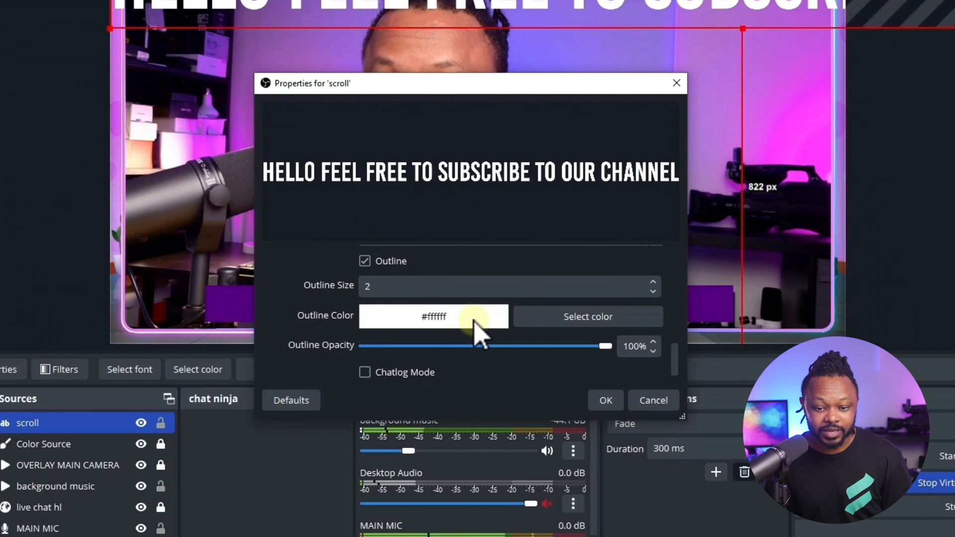
click(587, 316)
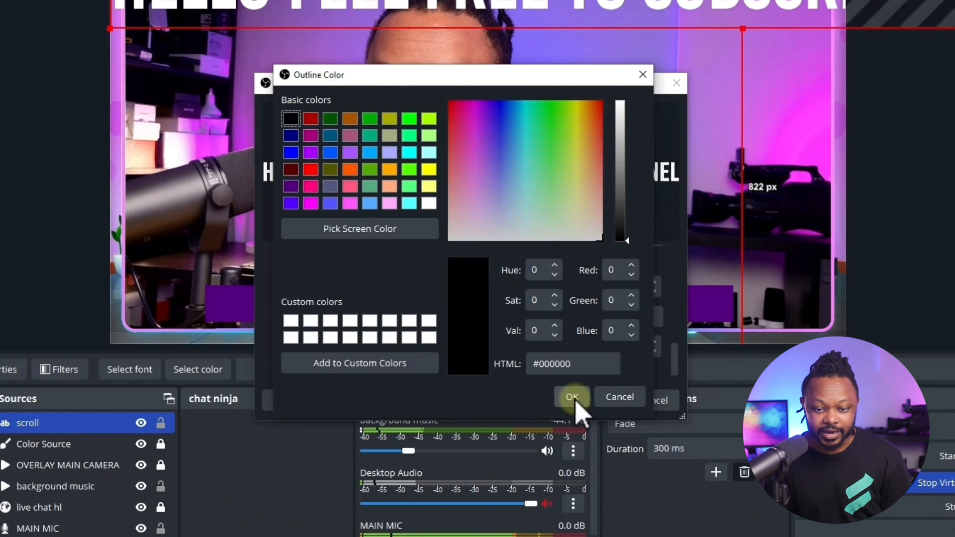
click(571, 397)
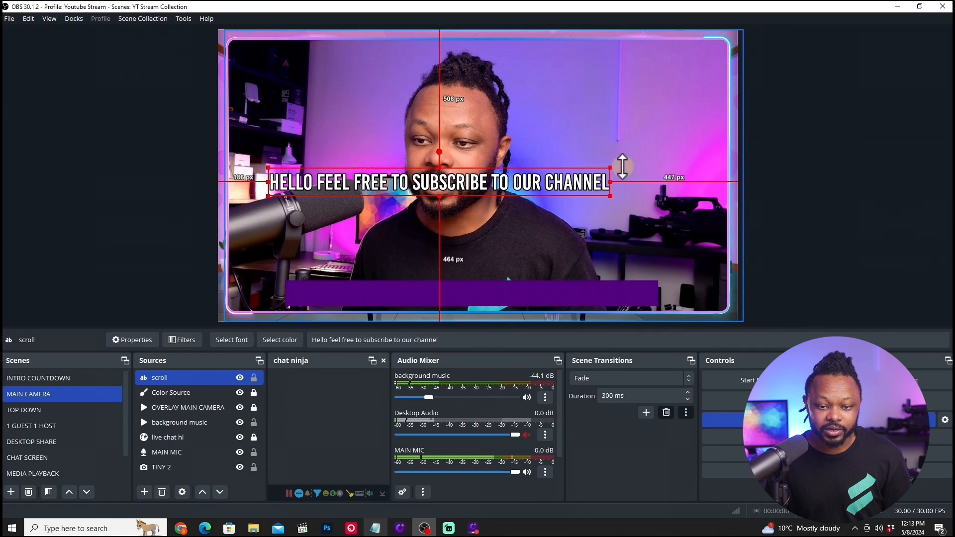
Step: Move the subscribe text down onto the purple bar as a lower-third banner
drag(439, 181, 479, 296)
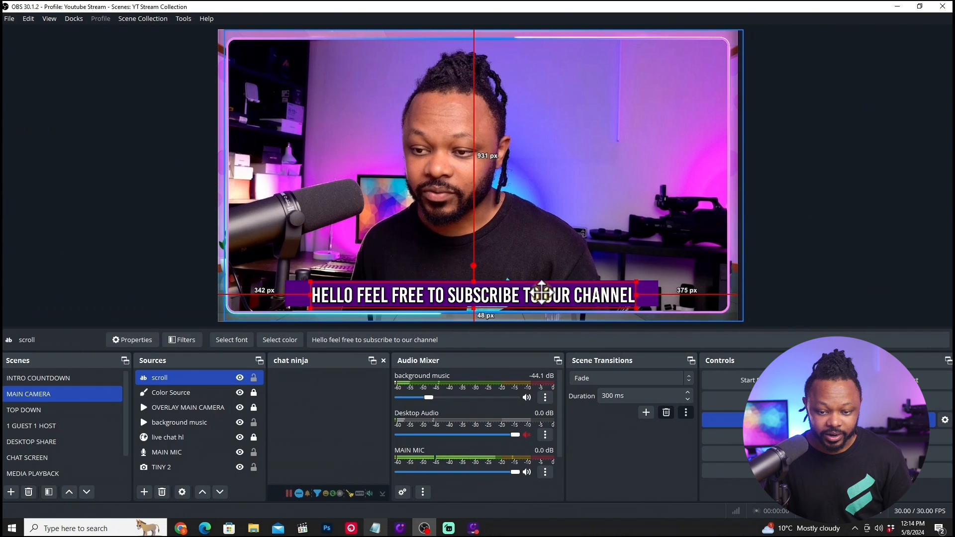
click(162, 466)
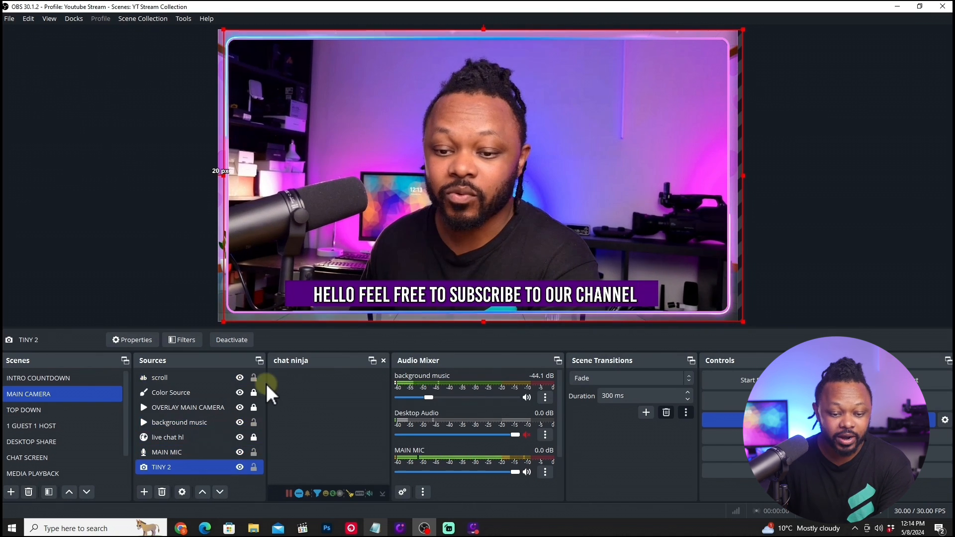
Step: Select the 'scroll' source and add a Scroll filter from its Filters window
click(179, 422)
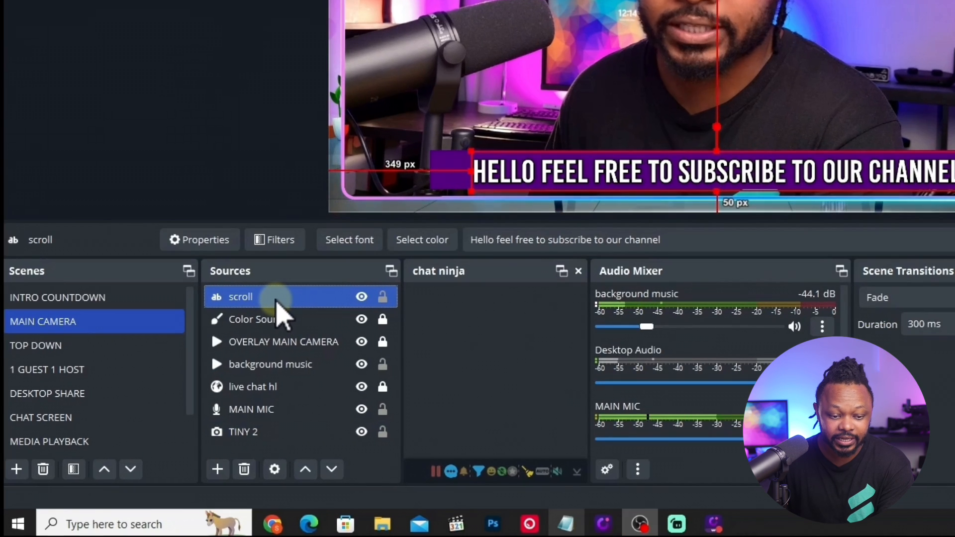
right_click(240, 296)
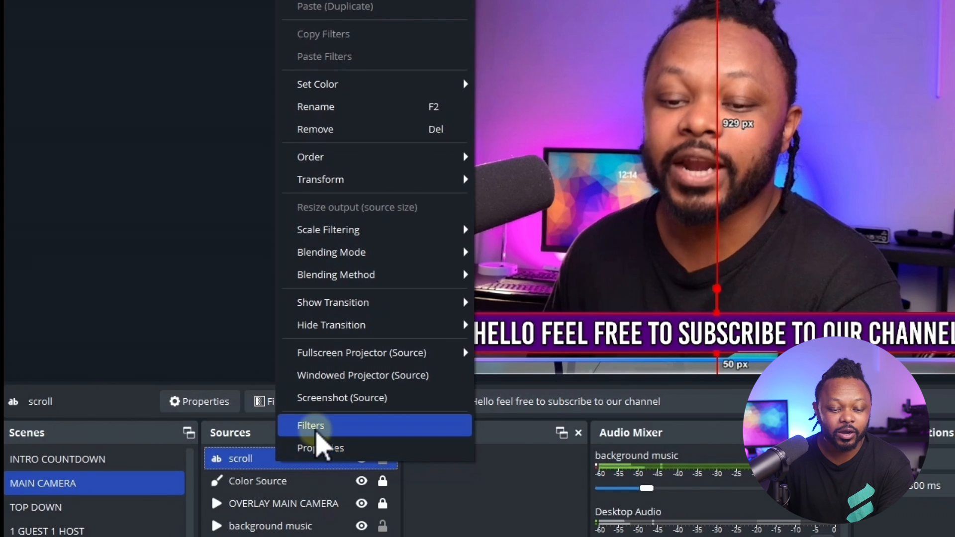
click(311, 425)
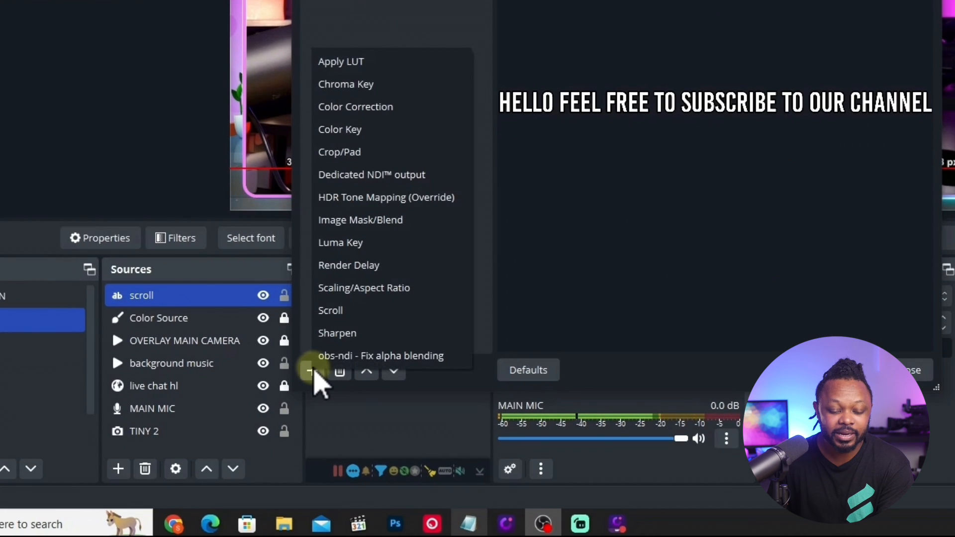
mouse_move(338, 301)
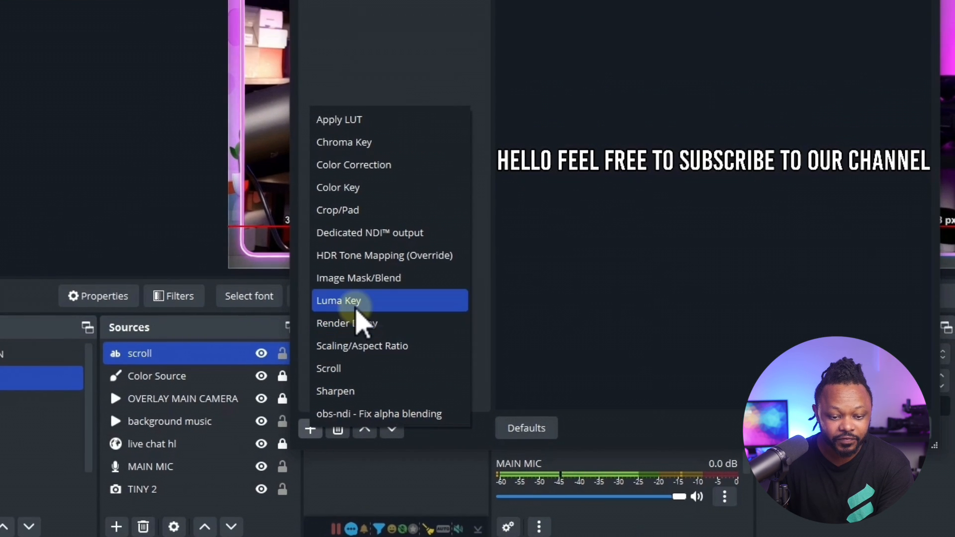
click(328, 368)
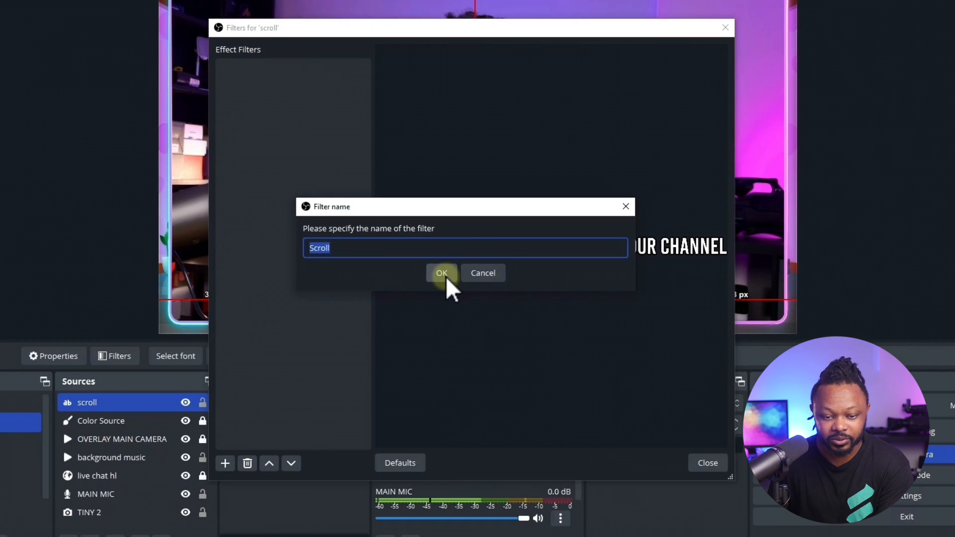
Step: Confirm the Scroll filter and raise its Horizontal Speed to 98 with Loop on
click(442, 273)
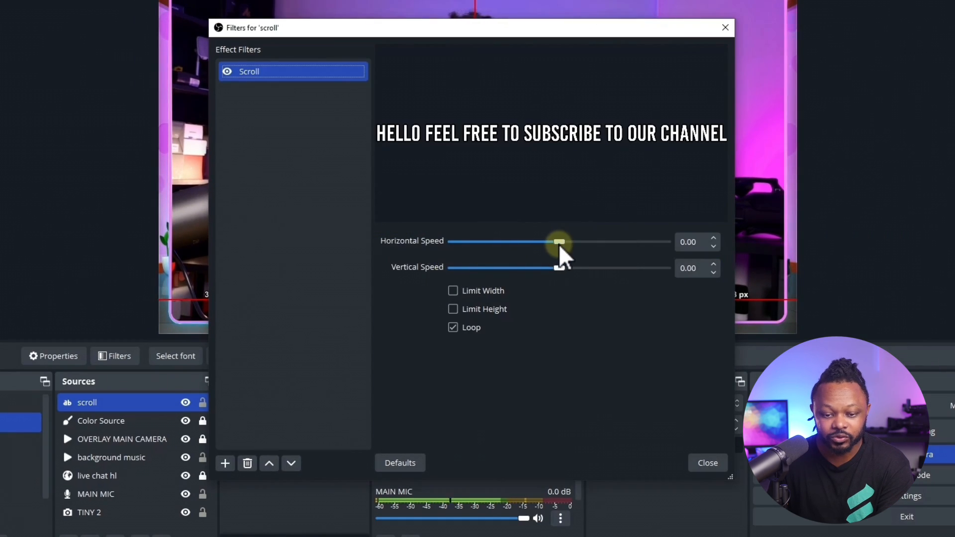
mouse_move(411, 275)
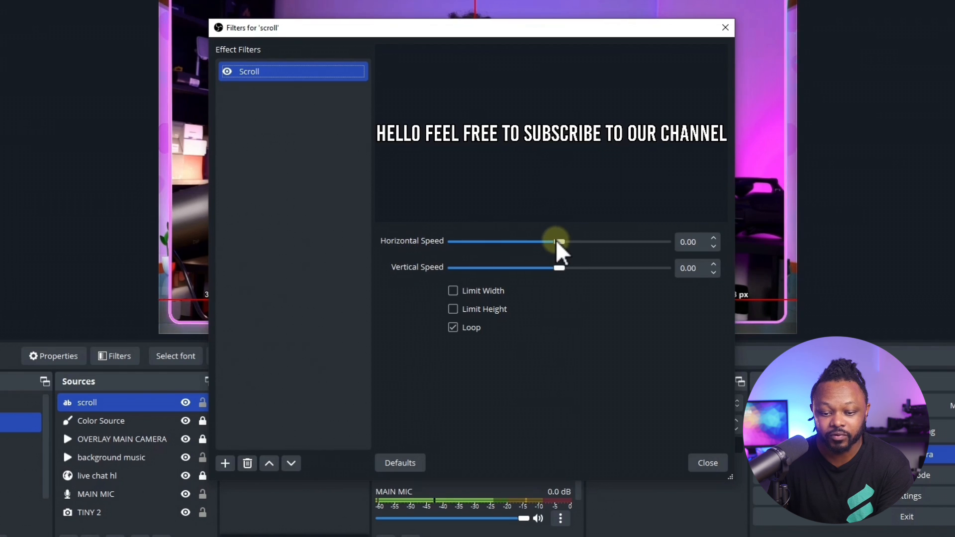
drag(558, 241, 569, 242)
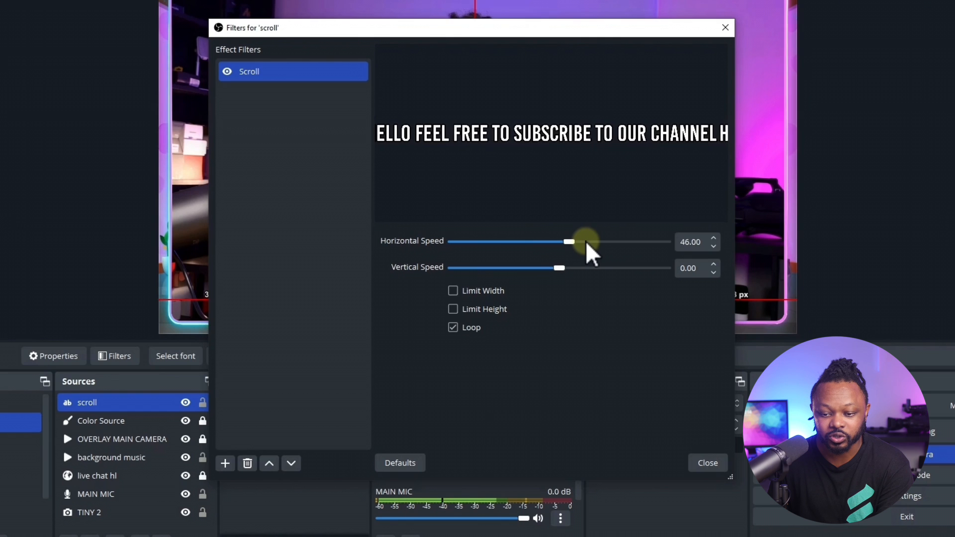
drag(569, 241, 574, 242)
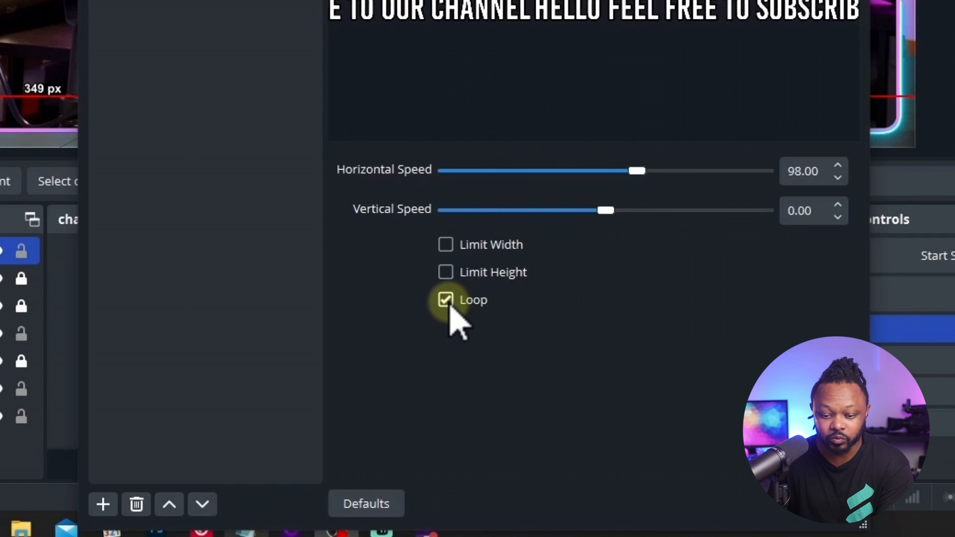
mouse_move(485, 256)
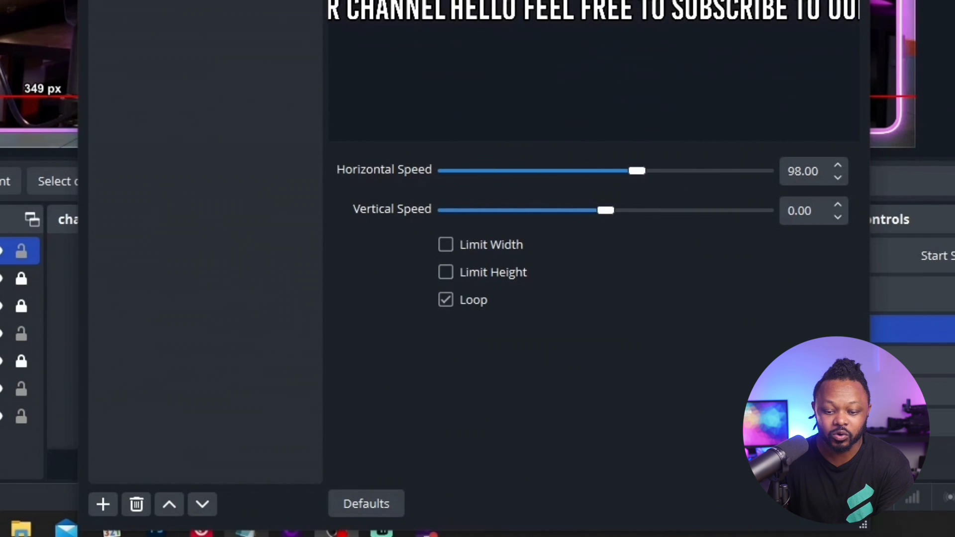
Step: Try the Limit Width option and its value, leaving width limiting off
click(446, 244)
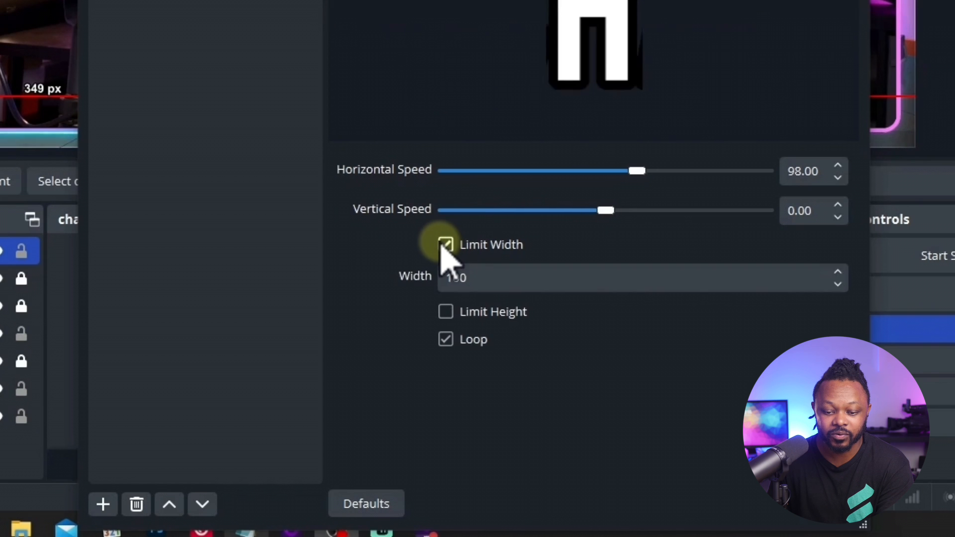
click(446, 245)
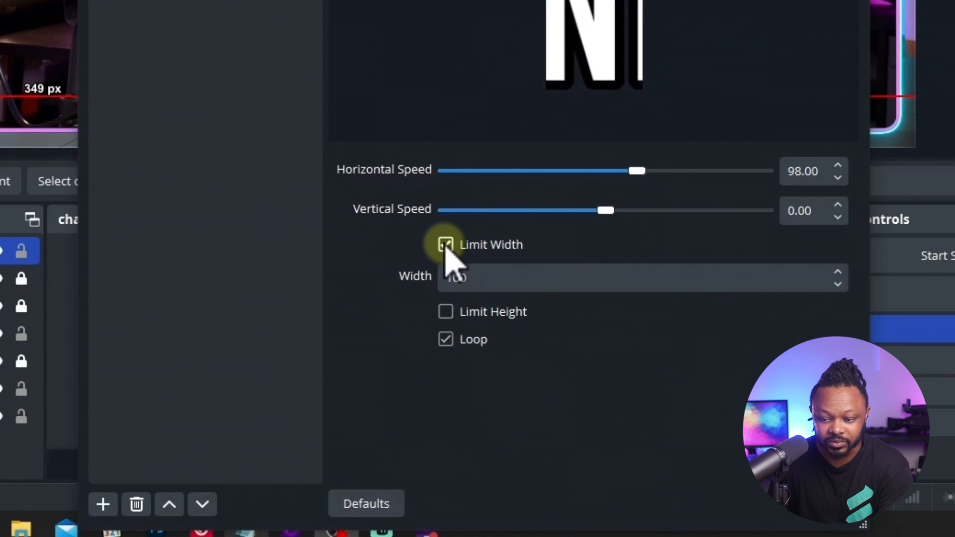
click(446, 245)
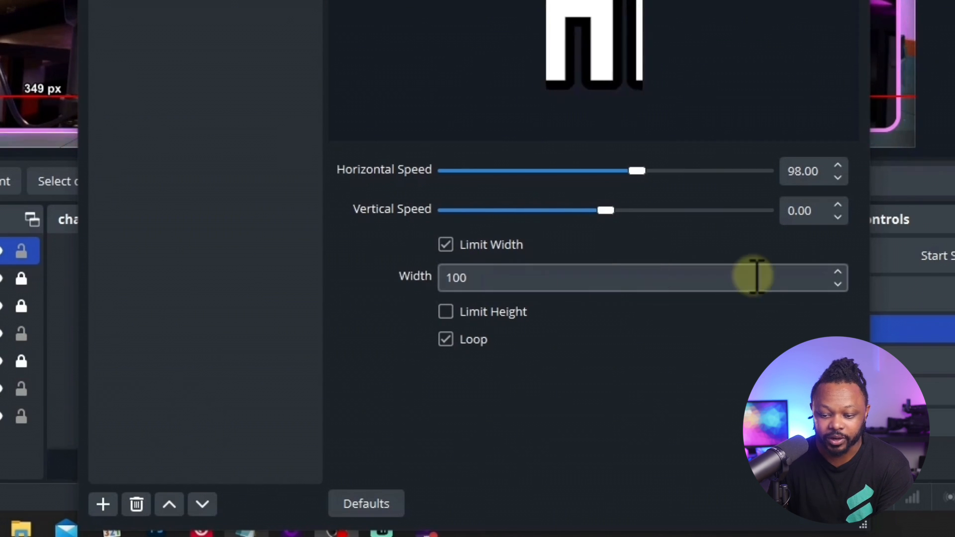
click(838, 272)
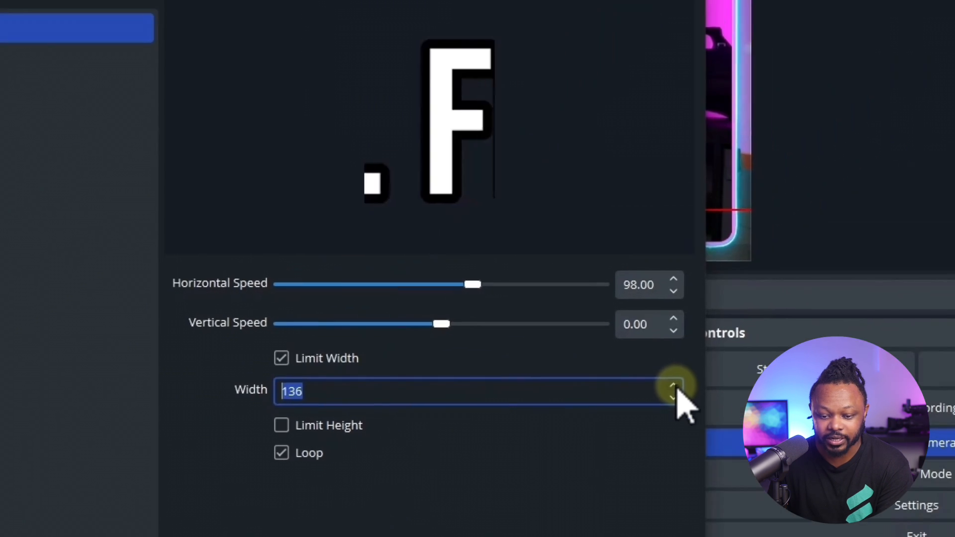
click(673, 386)
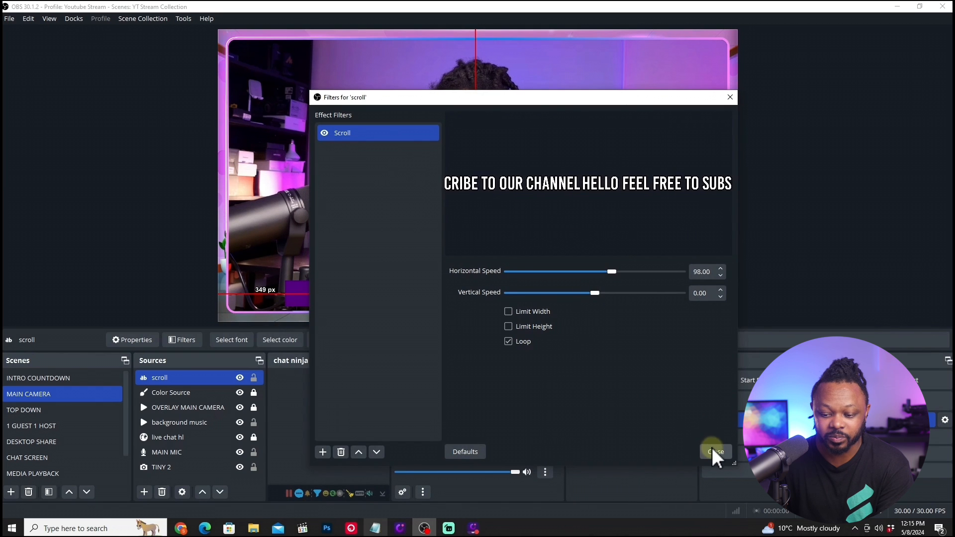
Step: Dismiss the Filters window and trim the purple Color Source bar from both sides to fit the ticker text
click(716, 452)
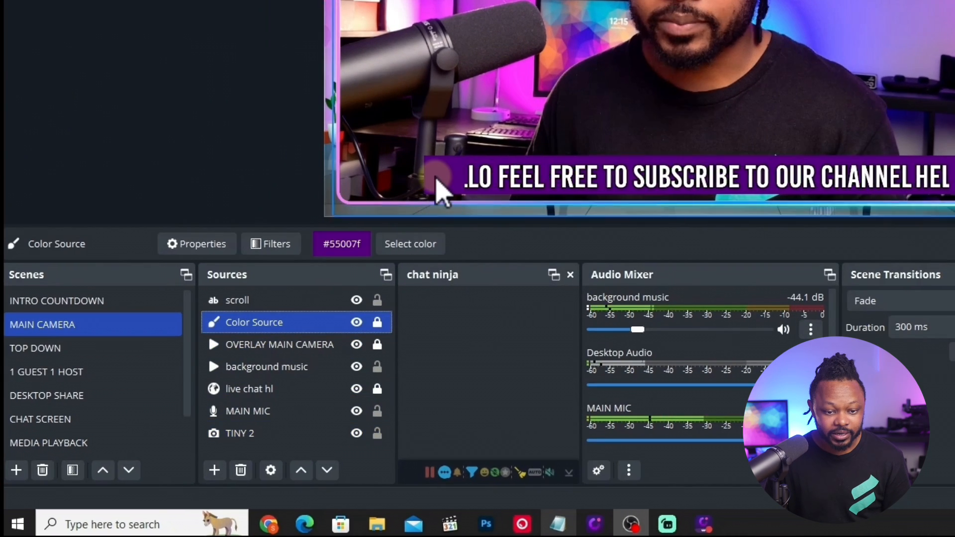
click(237, 300)
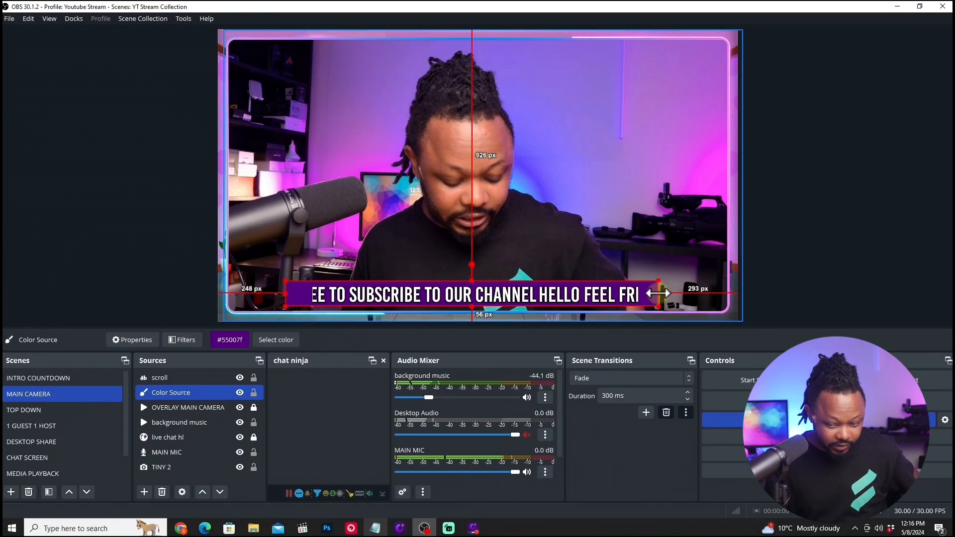
drag(661, 293, 646, 294)
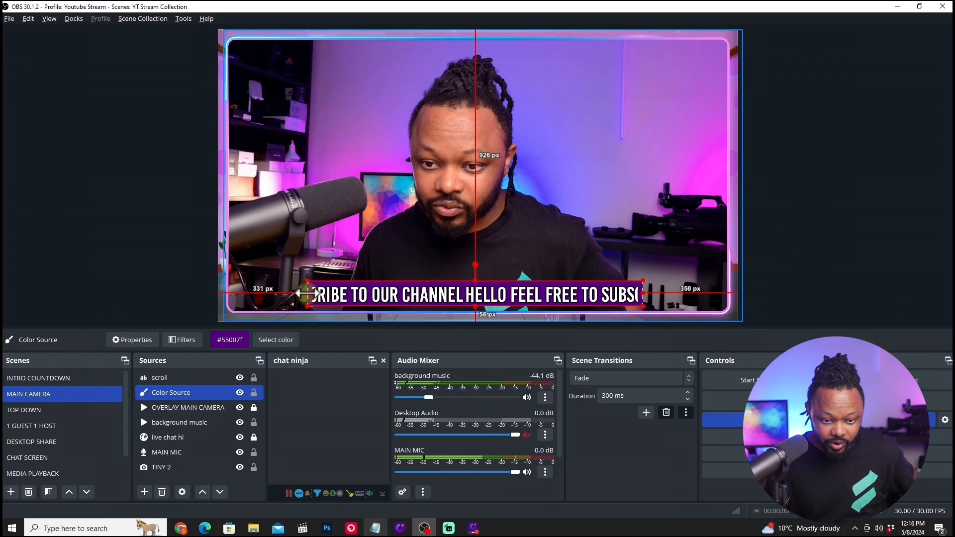
click(161, 466)
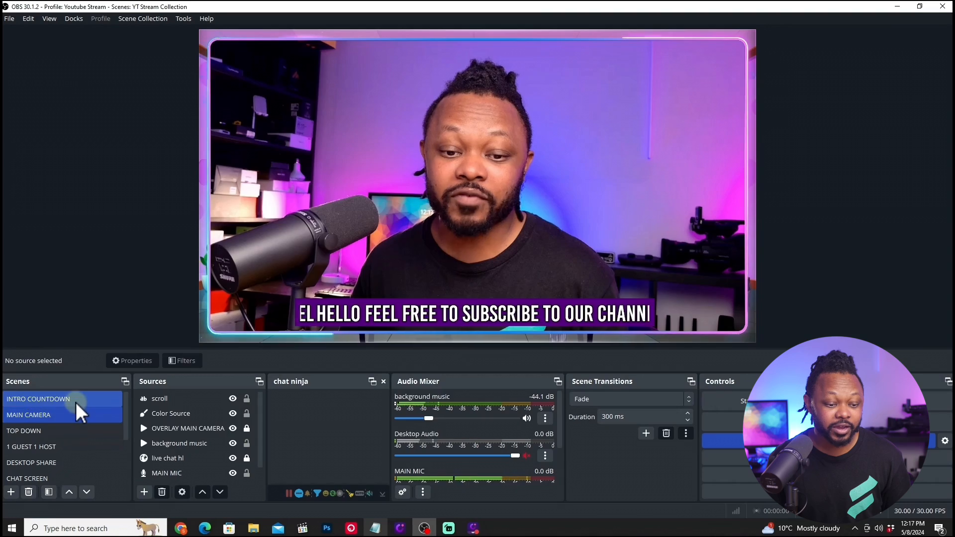
Step: Deselect sources in MAIN CAMERA and switch to the DESKTOP SHARE scene
click(28, 415)
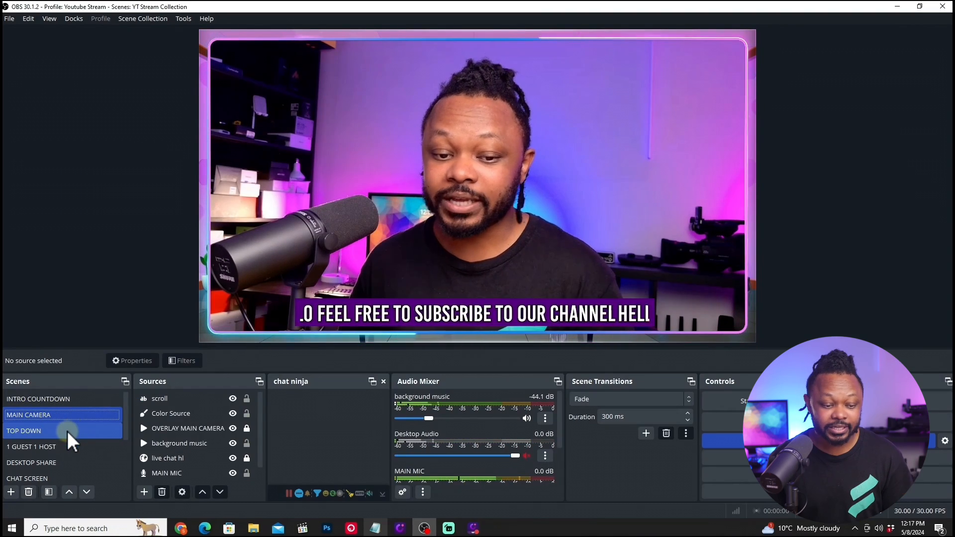
click(31, 463)
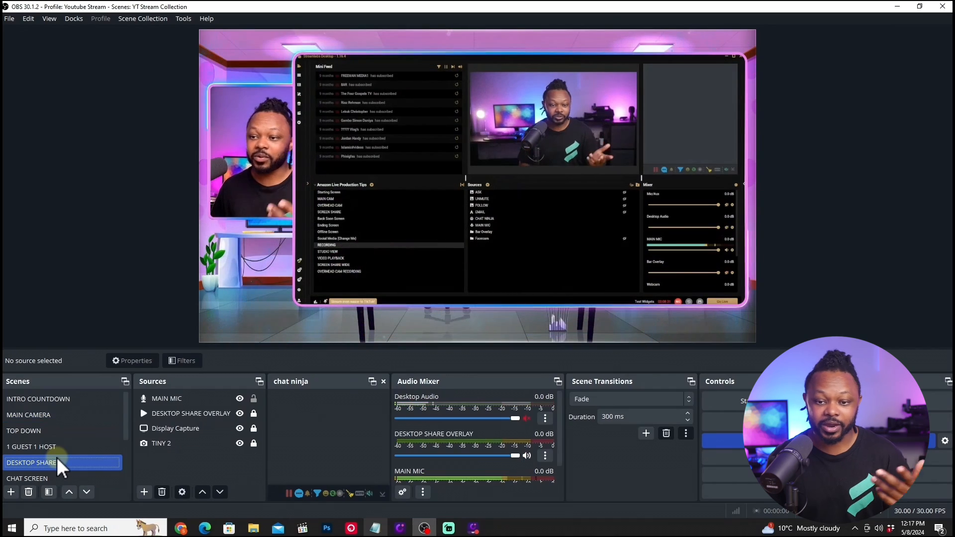